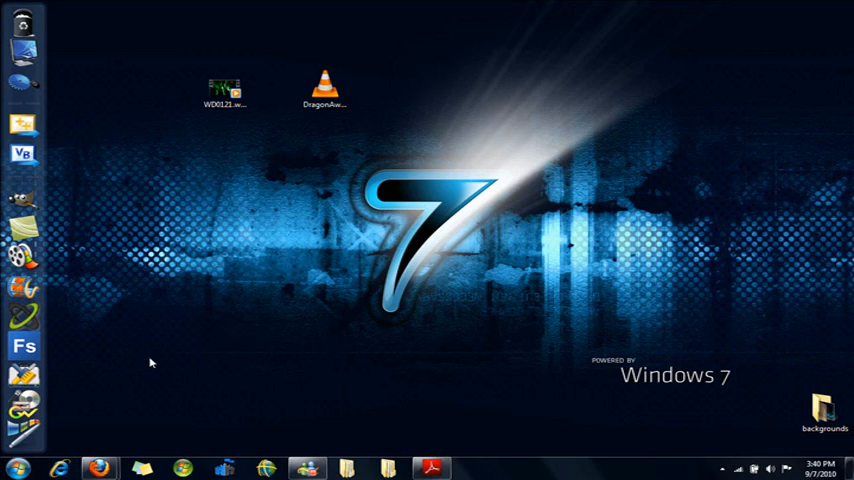
- Browse movietools.info's Slowmotion Loops category to the Slowmotion Loop 15 download page
{"action": "left_click", "coordinate": [98, 468]}
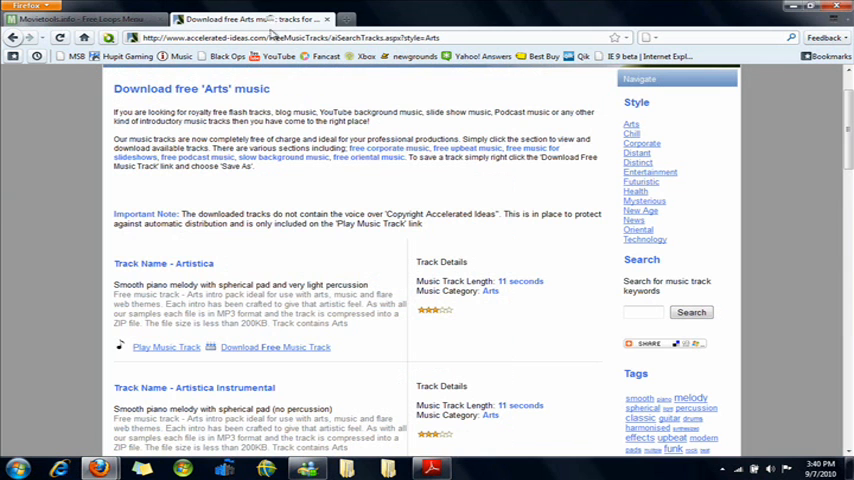
{"action": "scroll", "scroll_direction": "down", "scroll_amount": 3}
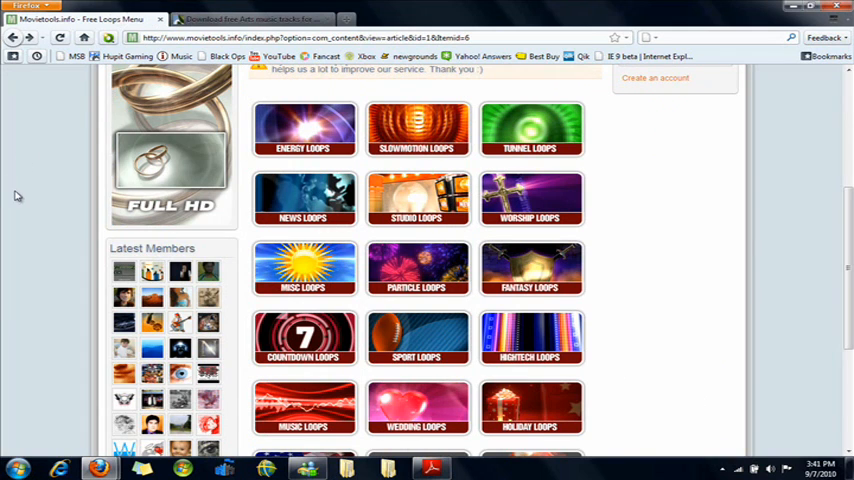
{"action": "scroll", "scroll_direction": "down", "scroll_amount": 3}
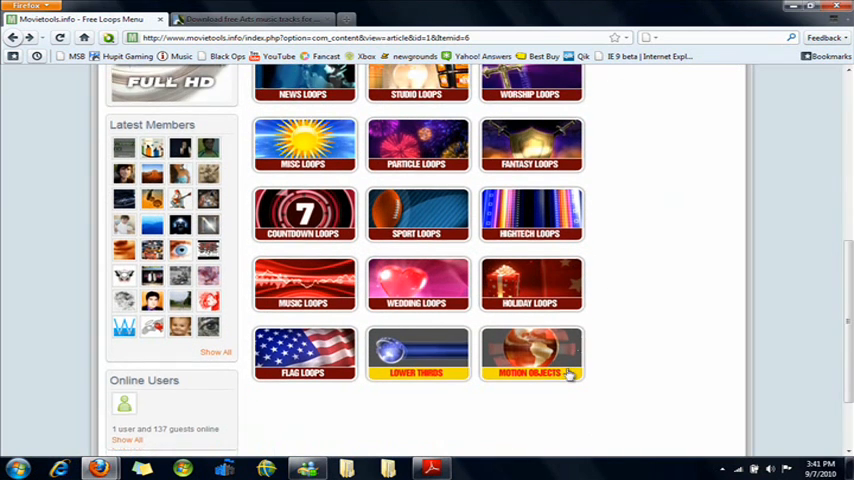
{"action": "scroll", "scroll_direction": "up", "scroll_amount": 3}
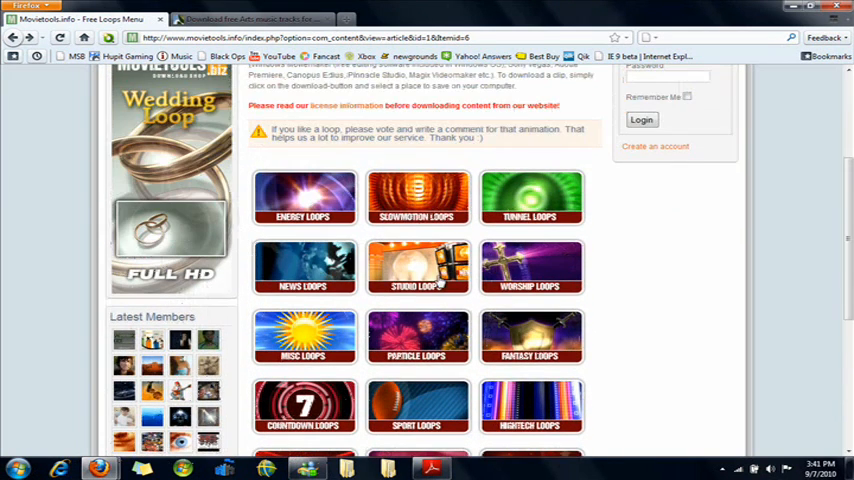
{"action": "left_click", "coordinate": [417, 198]}
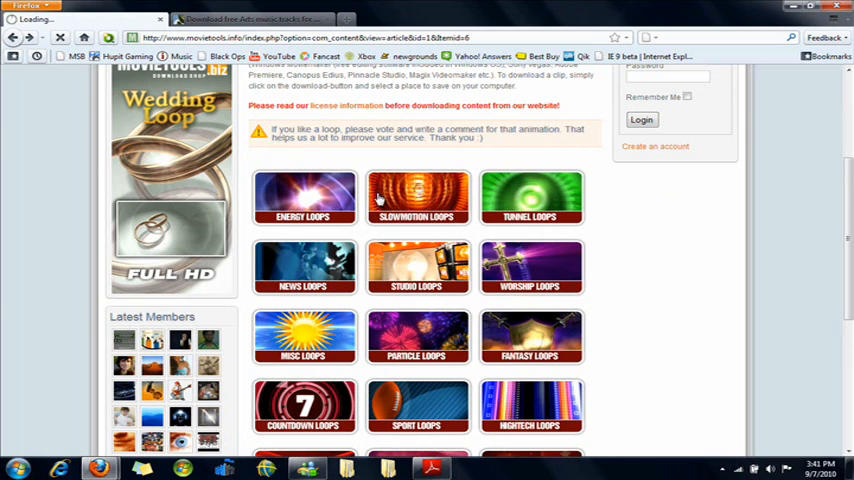
{"action": "left_click", "coordinate": [417, 198]}
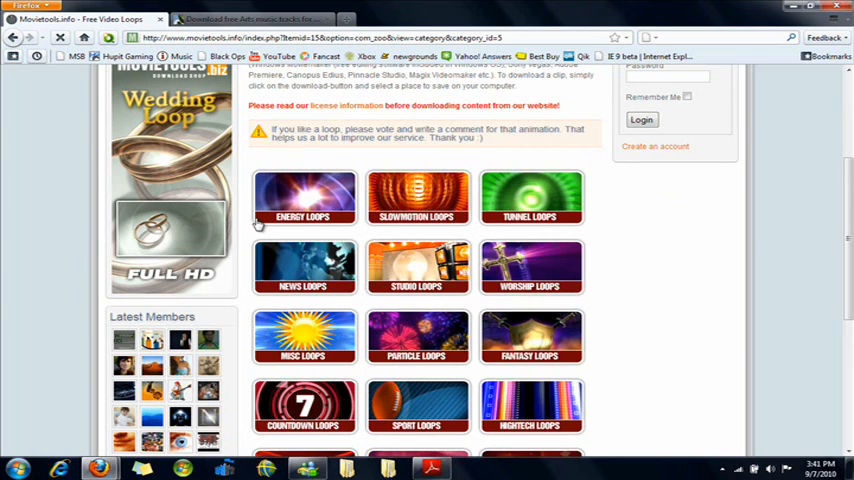
{"action": "left_click", "coordinate": [417, 197]}
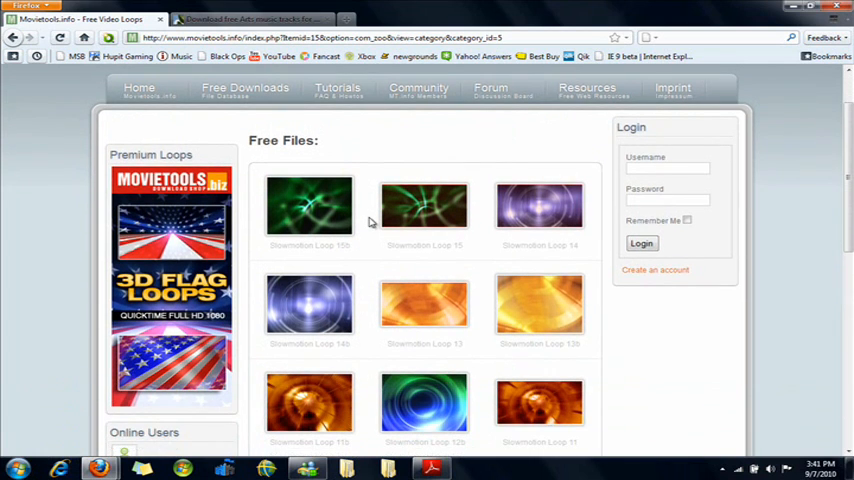
{"action": "mouse_move", "coordinate": [454, 205]}
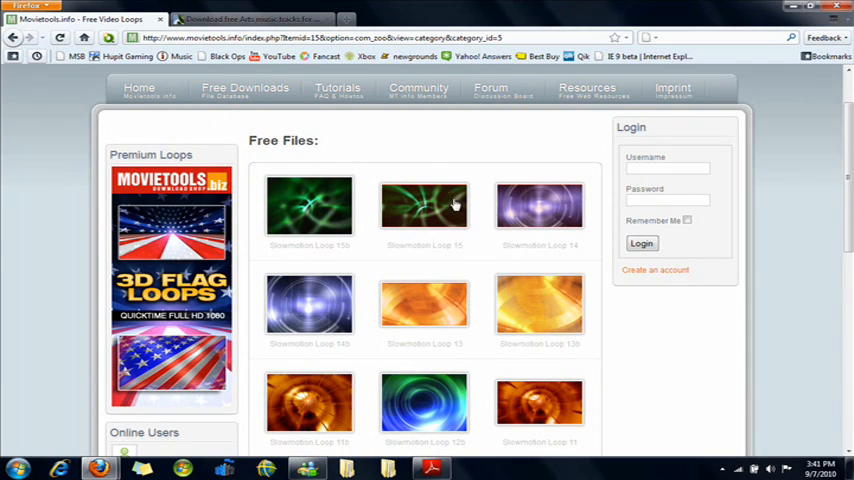
{"action": "mouse_move", "coordinate": [408, 211]}
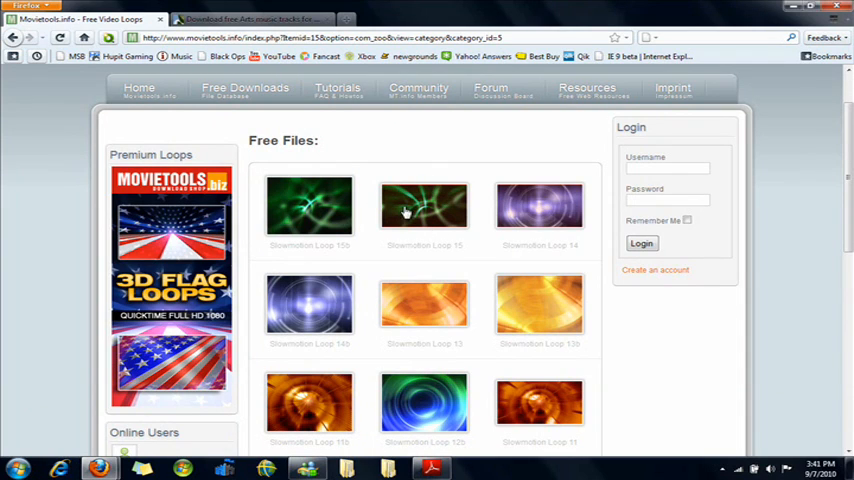
{"action": "mouse_move", "coordinate": [295, 187]}
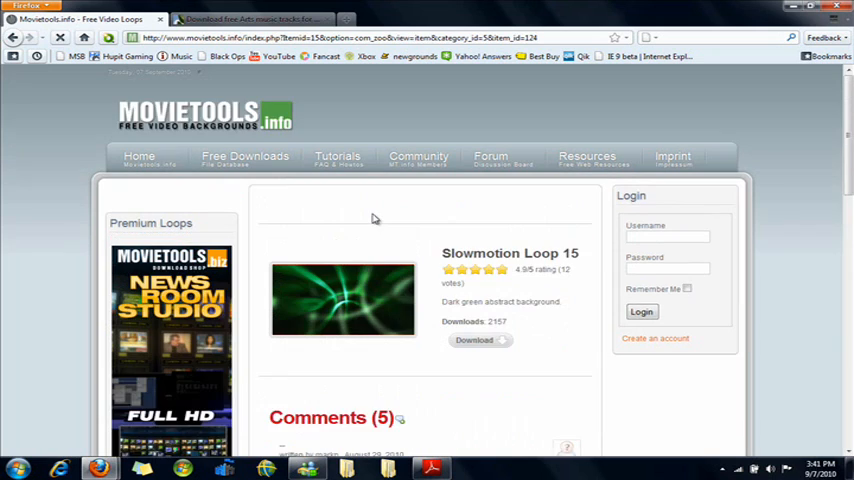
{"action": "scroll", "scroll_direction": "down", "scroll_amount": 3}
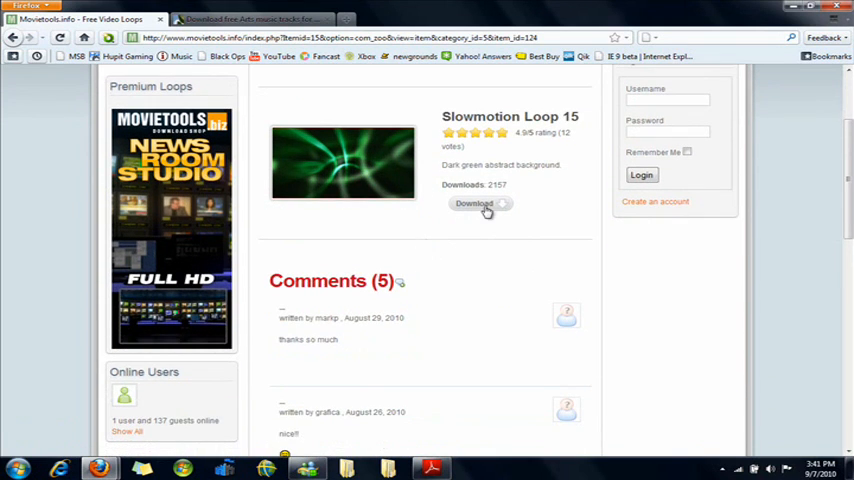
{"action": "mouse_move", "coordinate": [474, 204]}
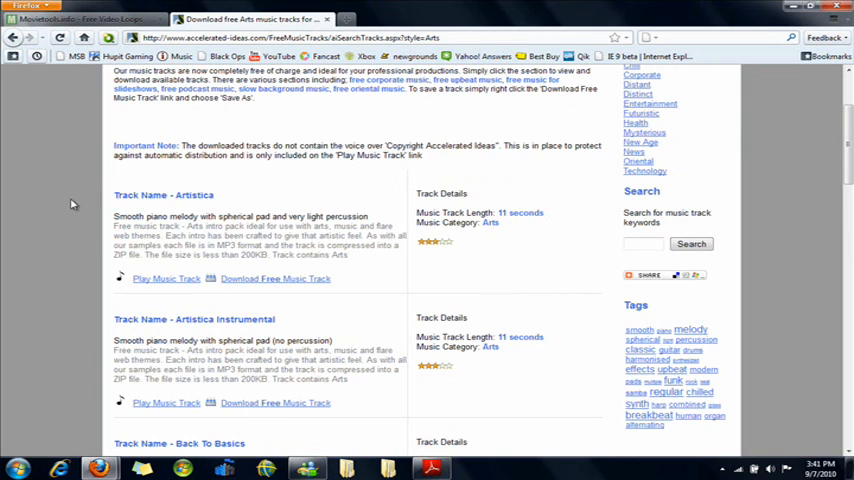
- Browse the Entertainment music tracks on accelerated-ideas.com, then minimize Firefox
{"action": "scroll", "scroll_direction": "down", "scroll_amount": 3}
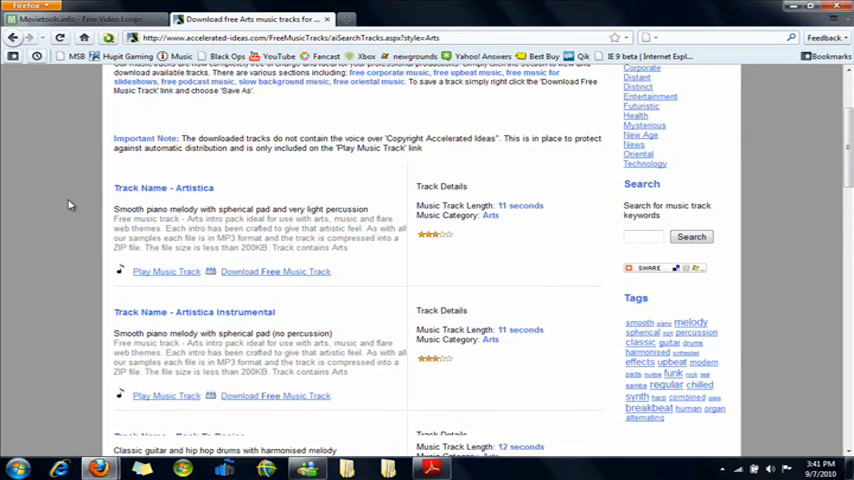
{"action": "scroll", "scroll_direction": "down", "scroll_amount": 3}
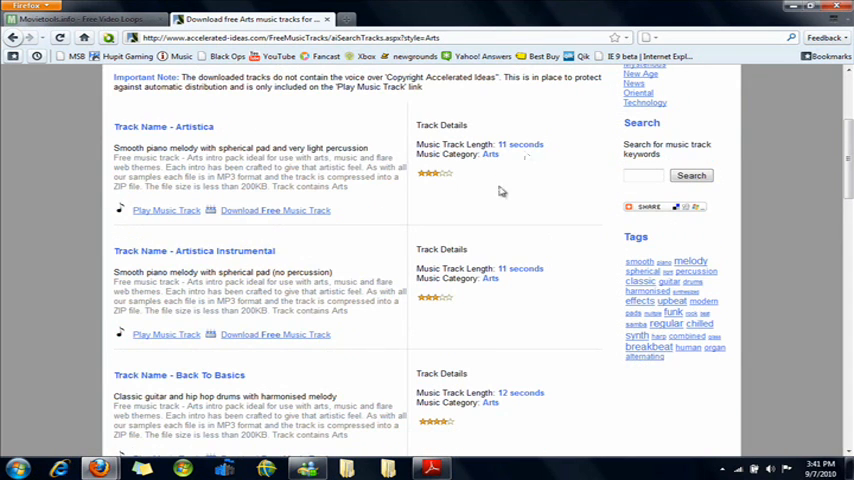
{"action": "scroll", "scroll_direction": "down", "scroll_amount": 3}
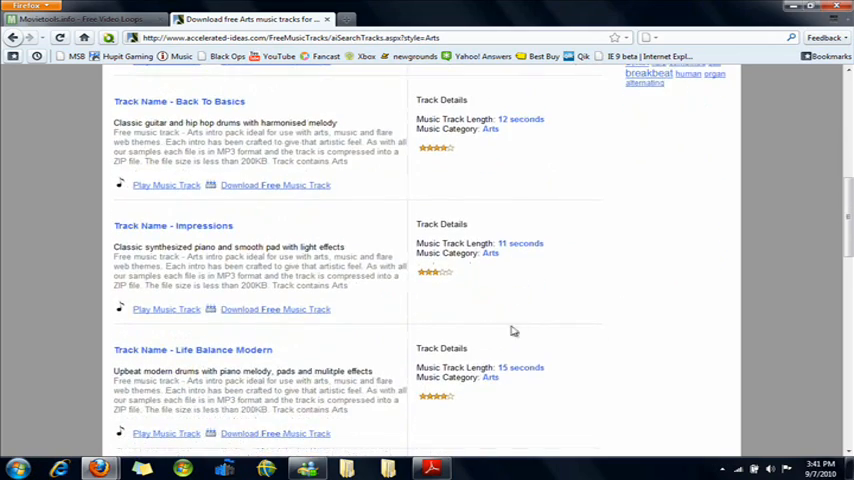
{"action": "scroll", "scroll_direction": "up", "scroll_amount": 3}
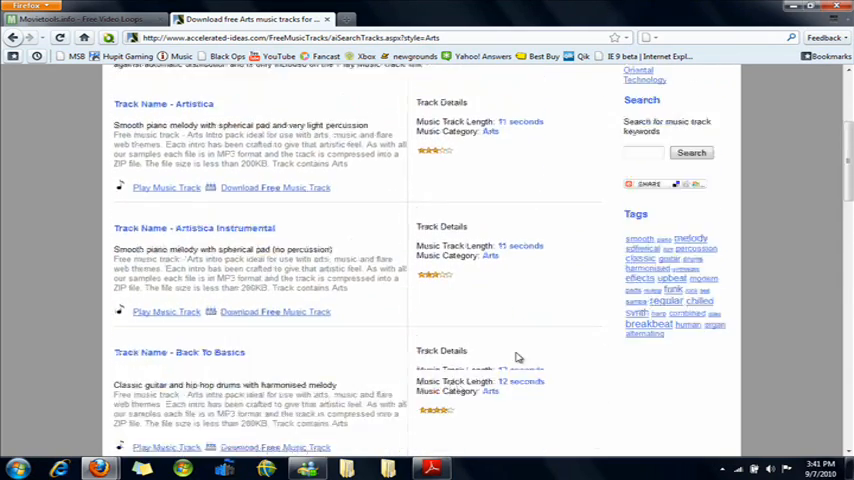
{"action": "scroll", "scroll_direction": "up", "scroll_amount": 3}
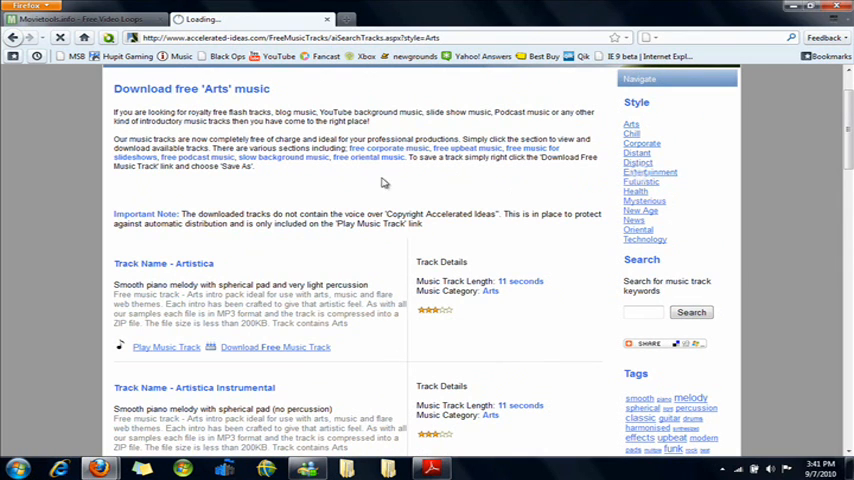
{"action": "left_click", "coordinate": [649, 172]}
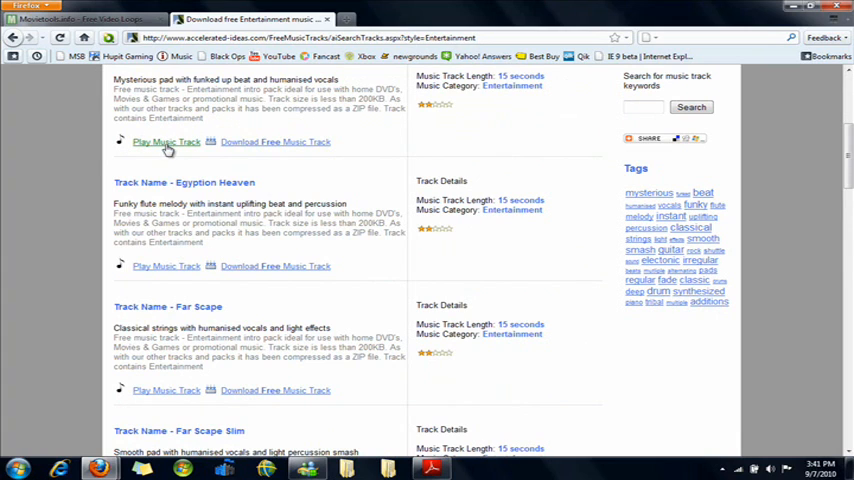
{"action": "mouse_move", "coordinate": [311, 143]}
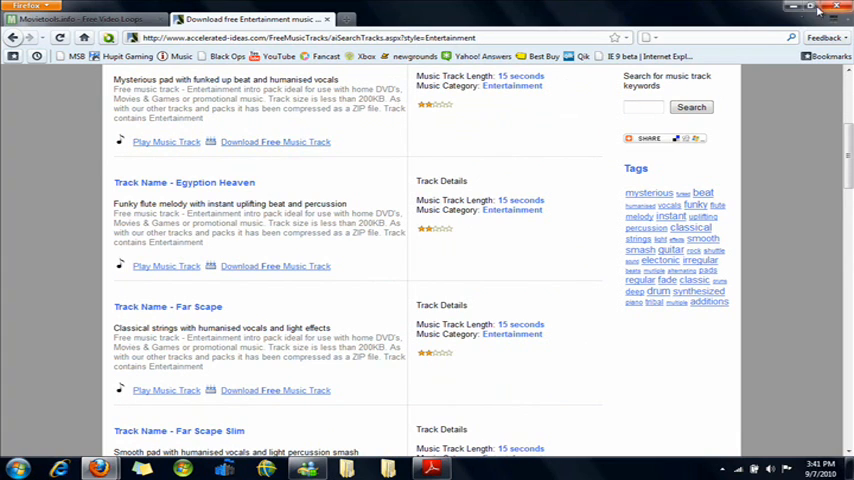
{"action": "left_click", "coordinate": [838, 7]}
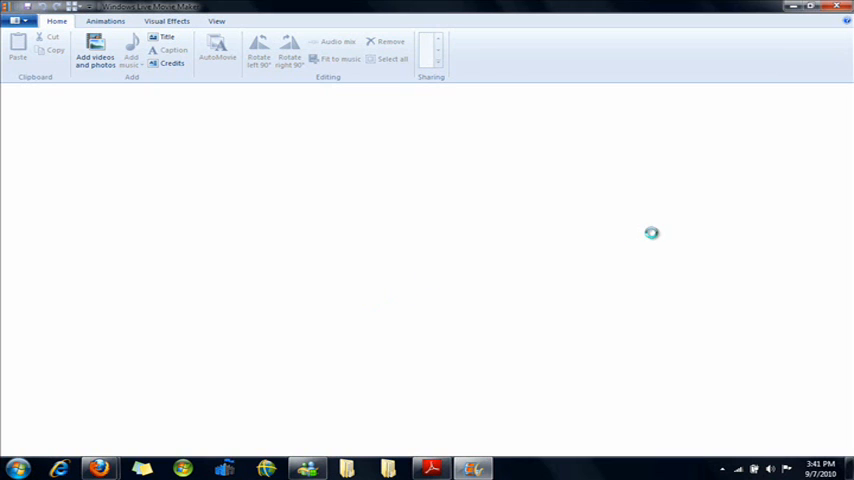
- Put the green clip and DragonAwakes_A008 music on the storyboard in a maximized window
{"action": "left_click", "coordinate": [820, 8]}
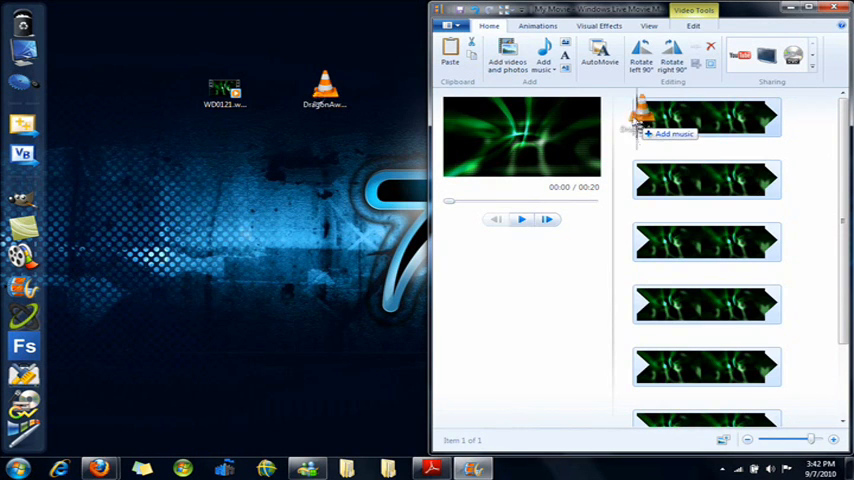
{"action": "left_click", "coordinate": [665, 134]}
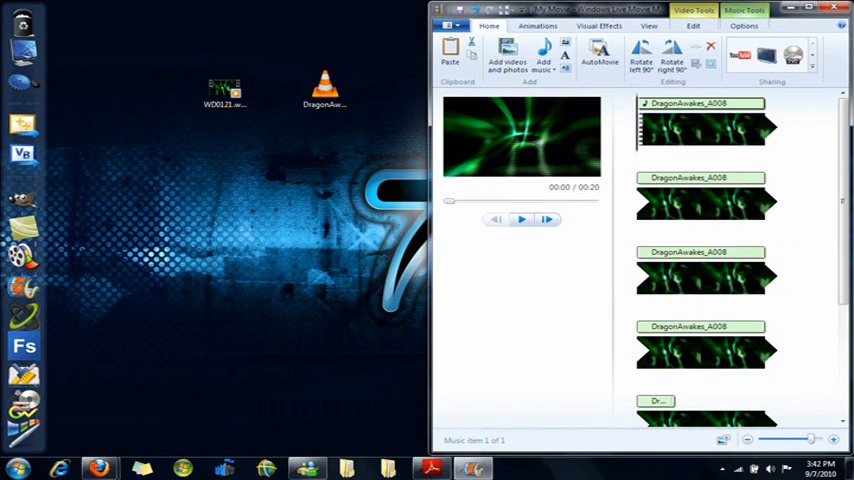
{"action": "left_click", "coordinate": [820, 8]}
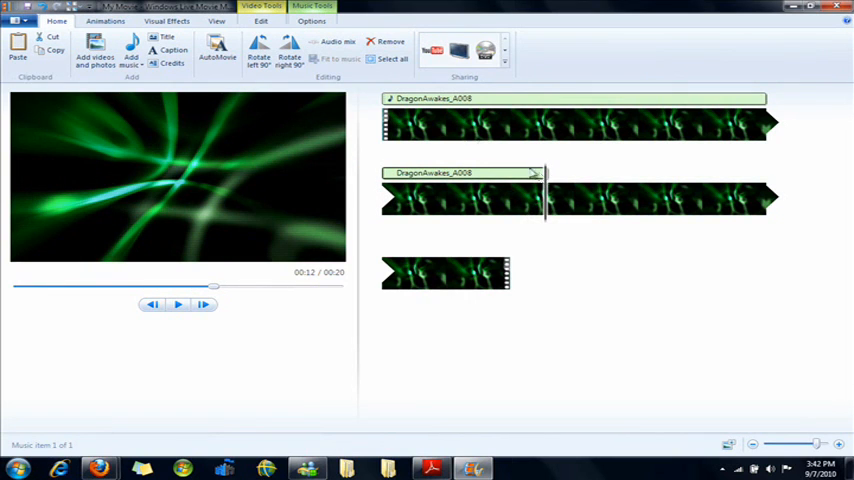
- Split the clip at 00:12, drop the remainder, and set the playhead near 00:02
{"action": "left_click", "coordinate": [261, 21]}
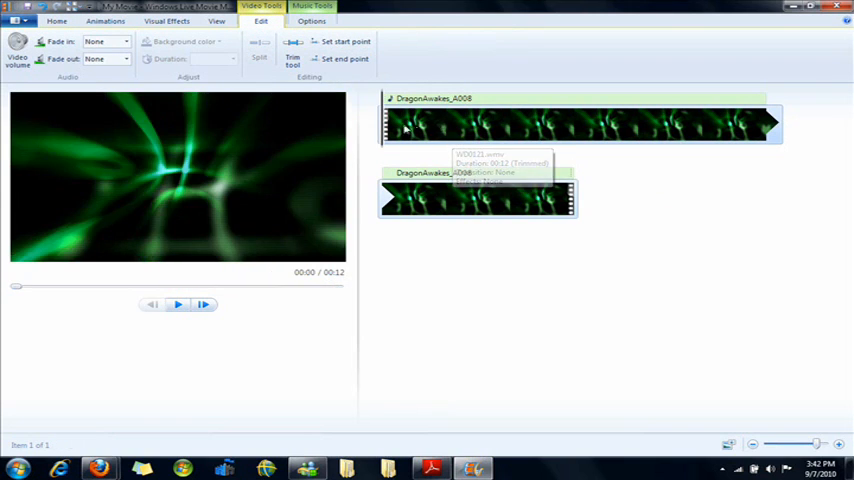
{"action": "left_click", "coordinate": [438, 123]}
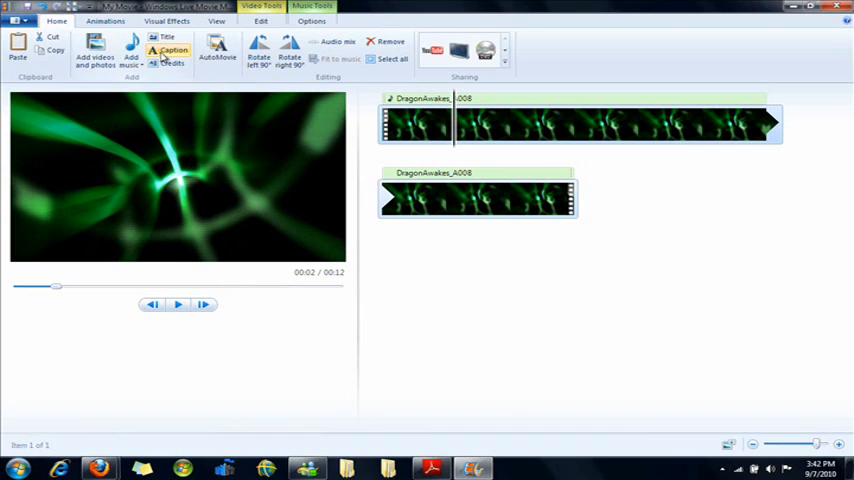
- Insert a caption reading 'Your Name' and select its text
{"action": "left_click", "coordinate": [170, 52]}
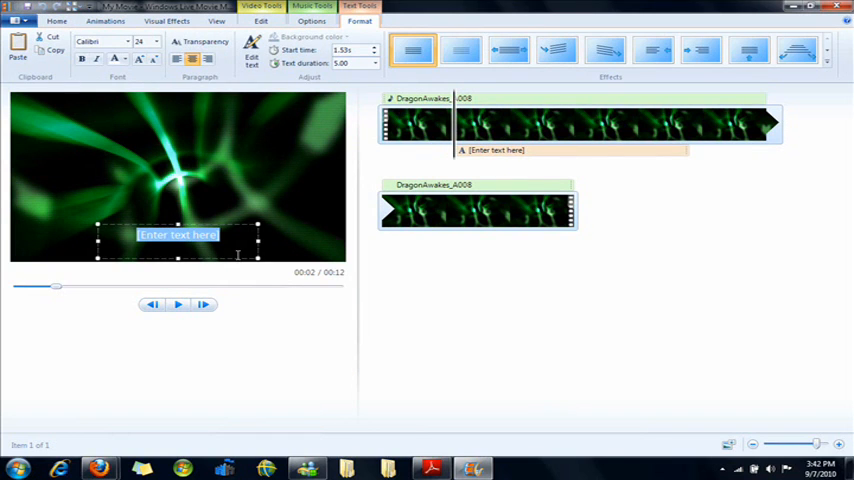
{"action": "type", "text": "Your Name"}
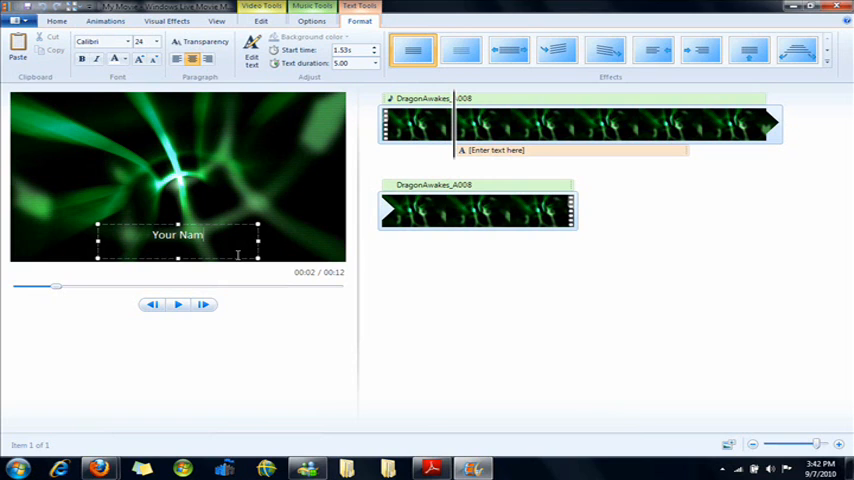
{"action": "double_click", "coordinate": [177, 234]}
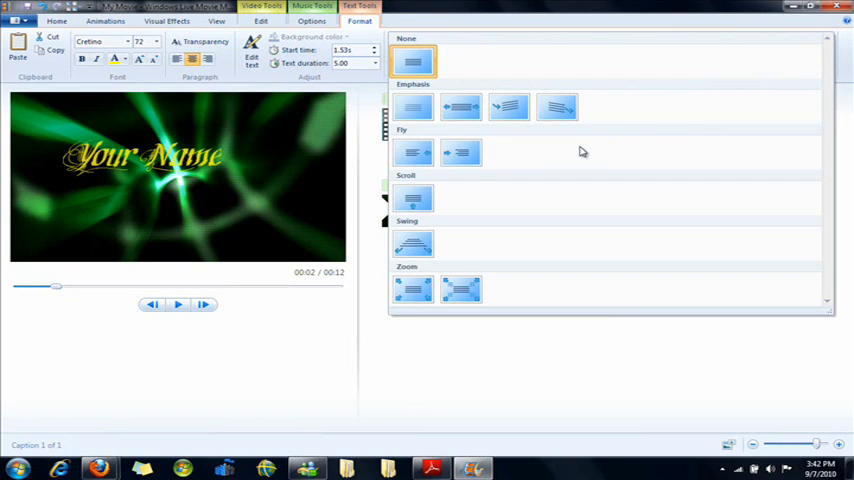
{"action": "mouse_move", "coordinate": [450, 208]}
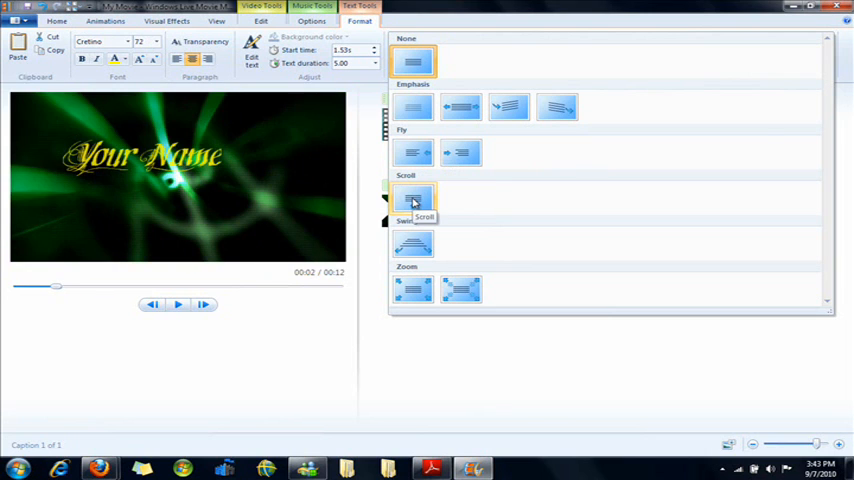
- Apply the Scroll effect to 'Your Name' and choose a shorter text duration
{"action": "left_click", "coordinate": [413, 198]}
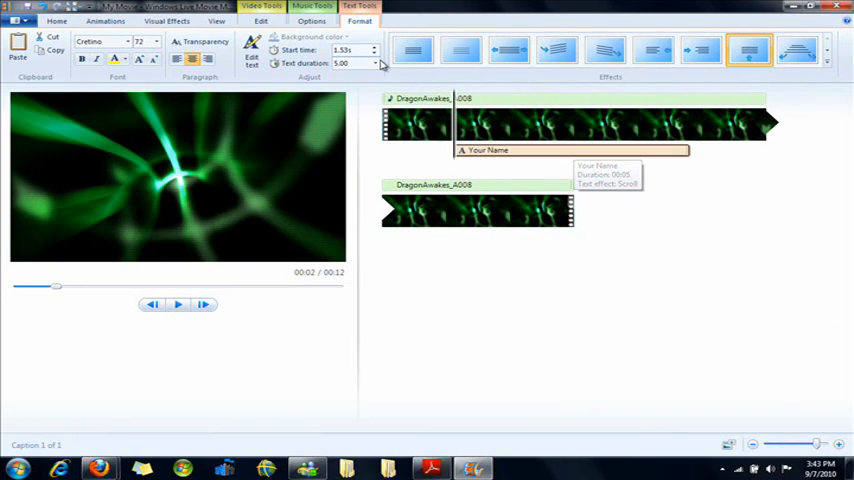
{"action": "left_click", "coordinate": [376, 63]}
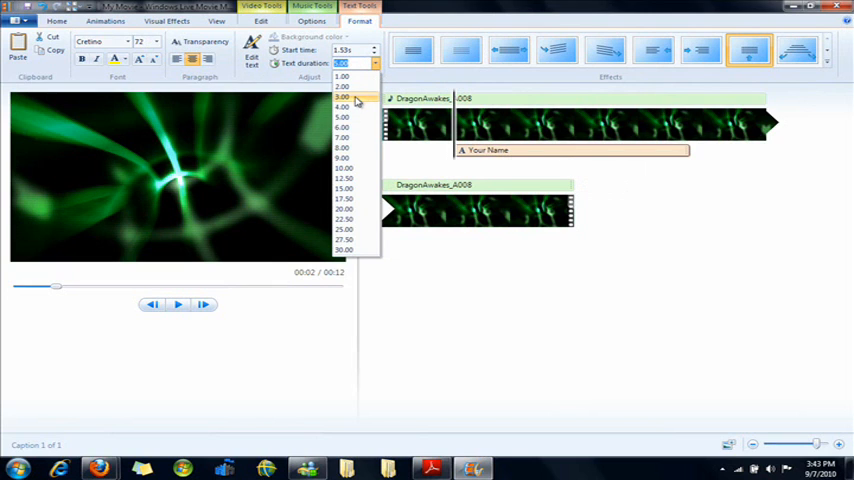
{"action": "left_click", "coordinate": [342, 96]}
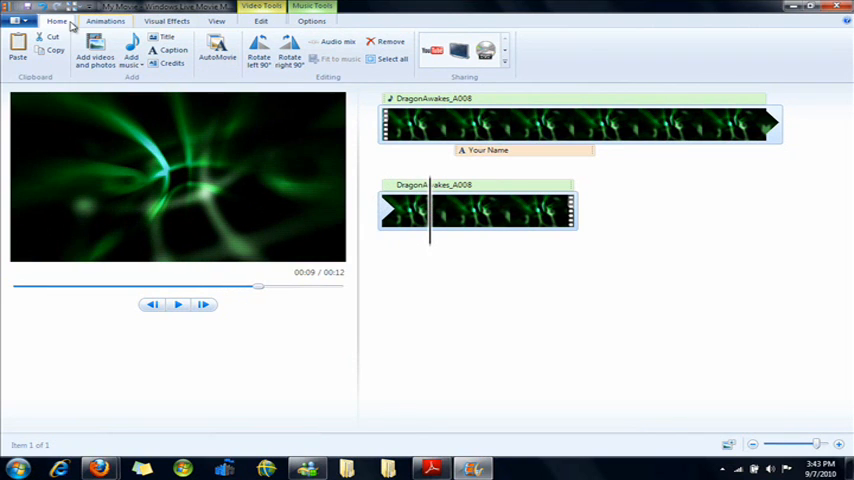
- Add a 'SUBSCRIBE' caption in Cretino font, size 72, with a light-blue colour
{"action": "left_click", "coordinate": [172, 50]}
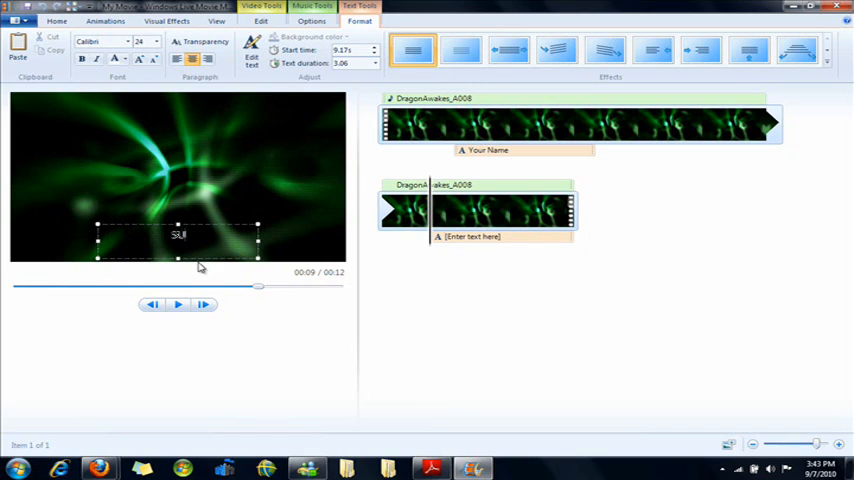
{"action": "type", "text": "SUBSCRIBE"}
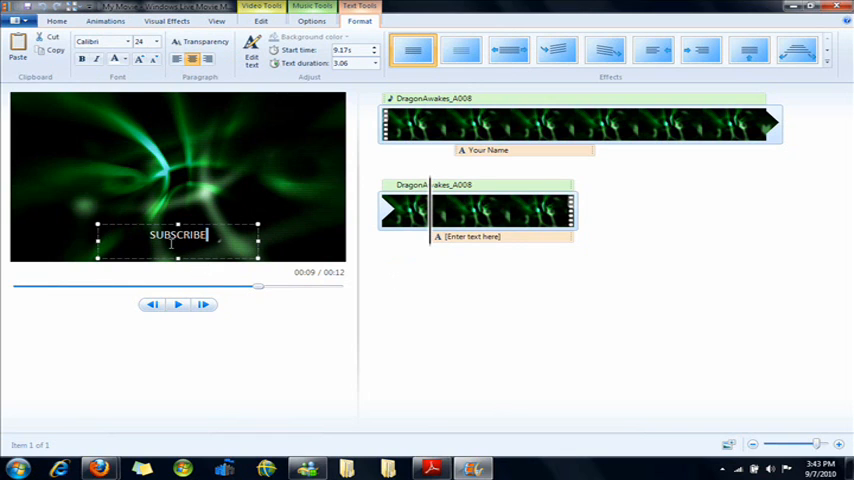
{"action": "left_click", "coordinate": [100, 41]}
{"action": "type", "text": "Cretino"}
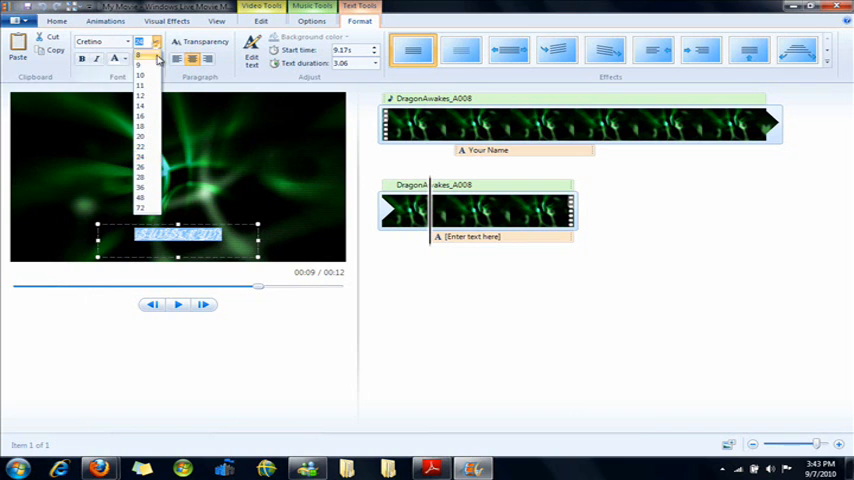
{"action": "left_click", "coordinate": [140, 208]}
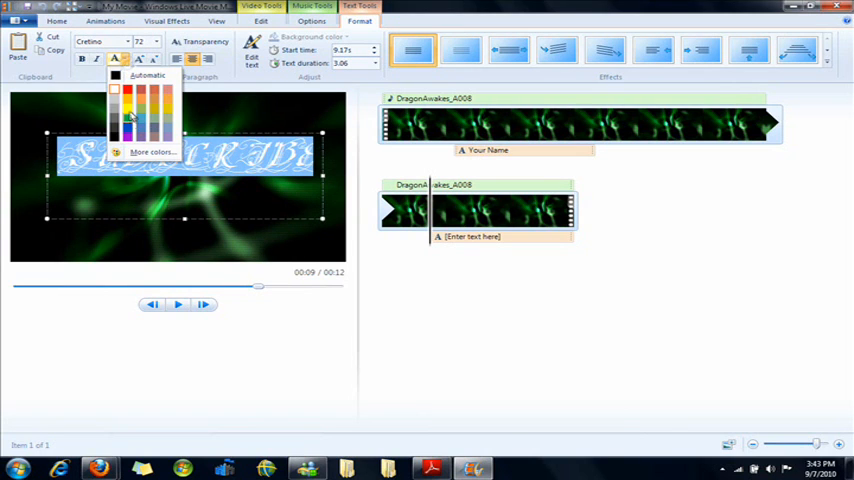
{"action": "left_click", "coordinate": [128, 120]}
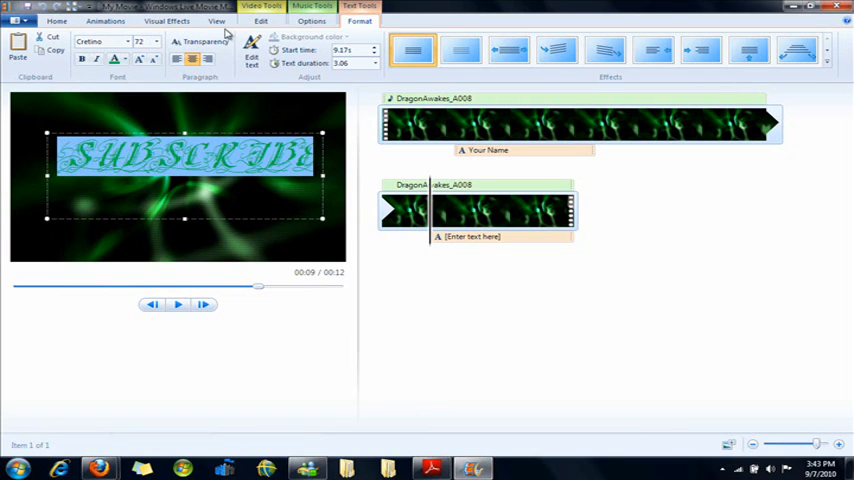
{"action": "left_click", "coordinate": [200, 41]}
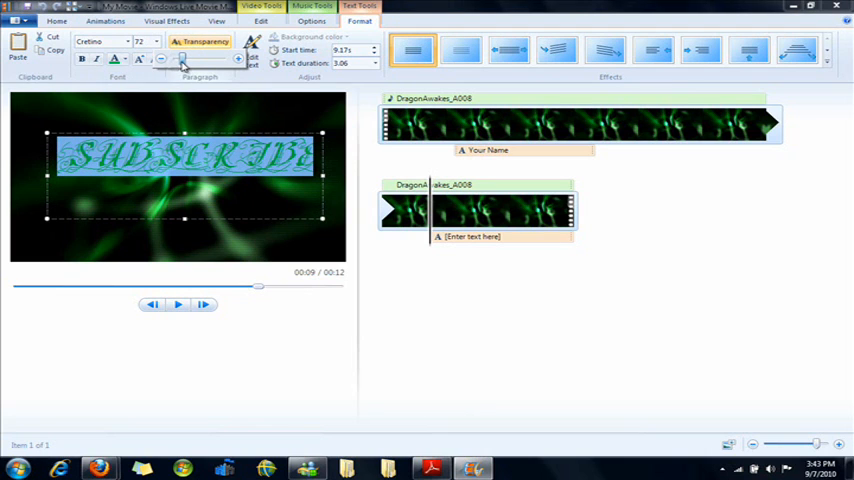
{"action": "left_click", "coordinate": [828, 63]}
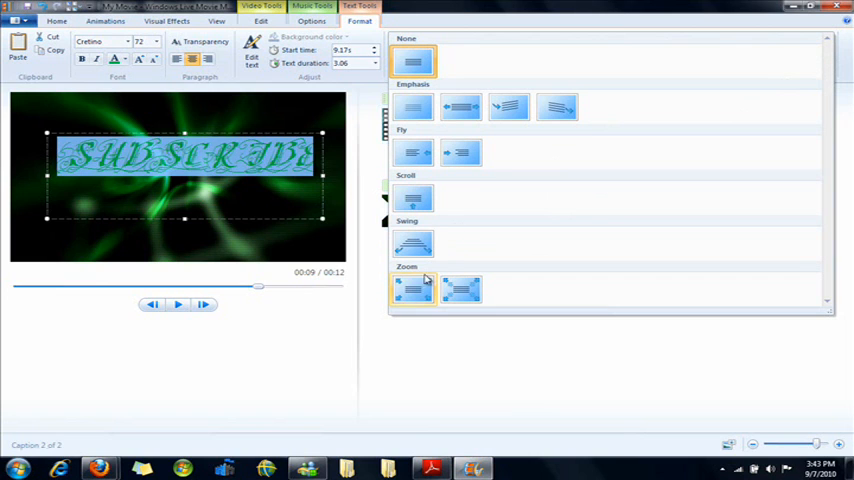
- Give the SUBSCRIBE caption the second Zoom animation and replay the preview
{"action": "left_click", "coordinate": [177, 305]}
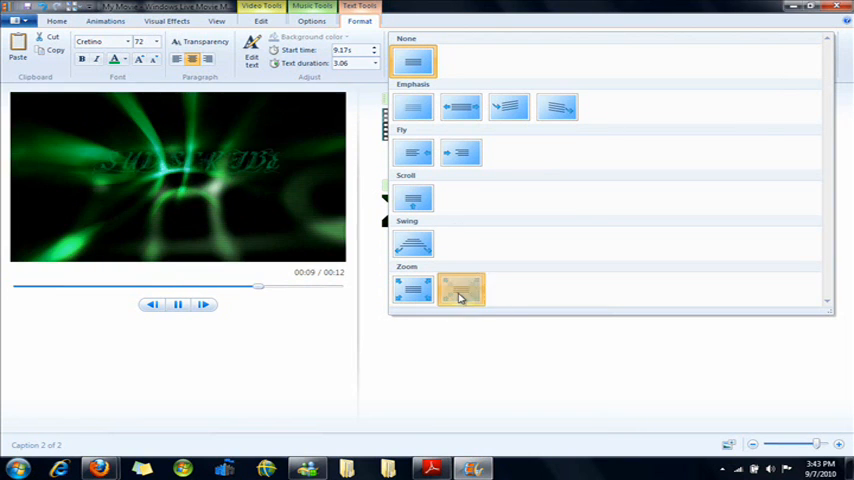
{"action": "left_click", "coordinate": [461, 290]}
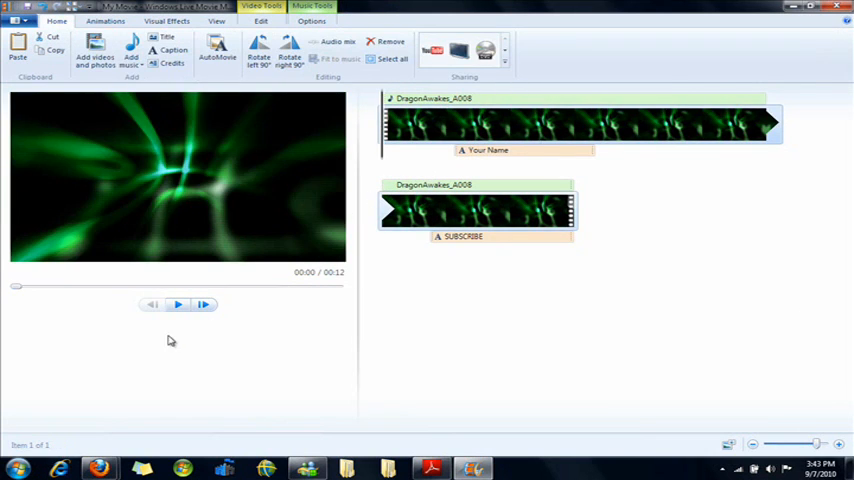
{"action": "left_click", "coordinate": [177, 305]}
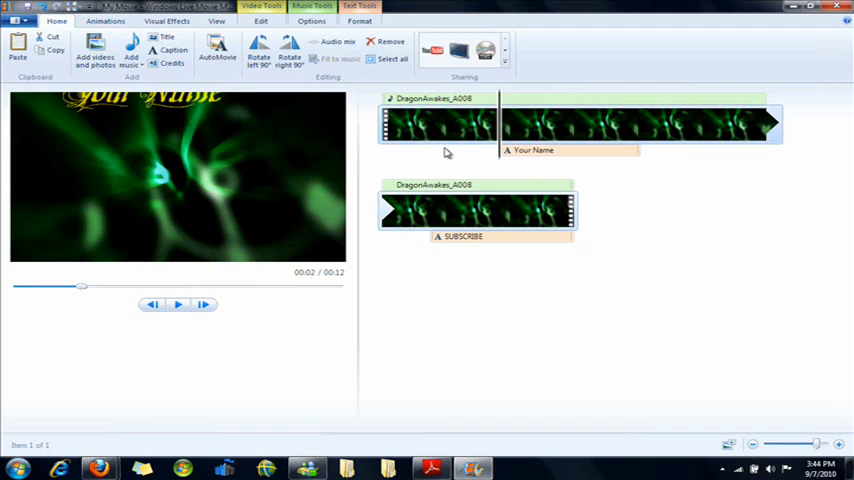
{"action": "left_click", "coordinate": [203, 305]}
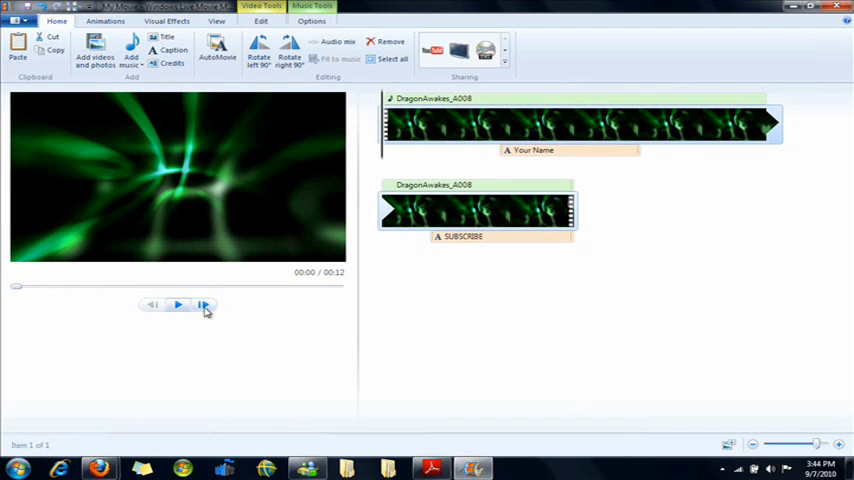
{"action": "left_click", "coordinate": [178, 305]}
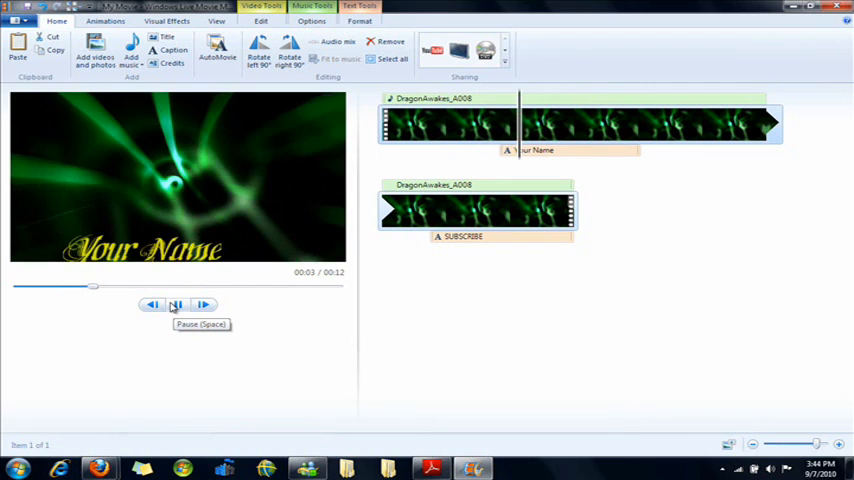
{"action": "left_click", "coordinate": [177, 304]}
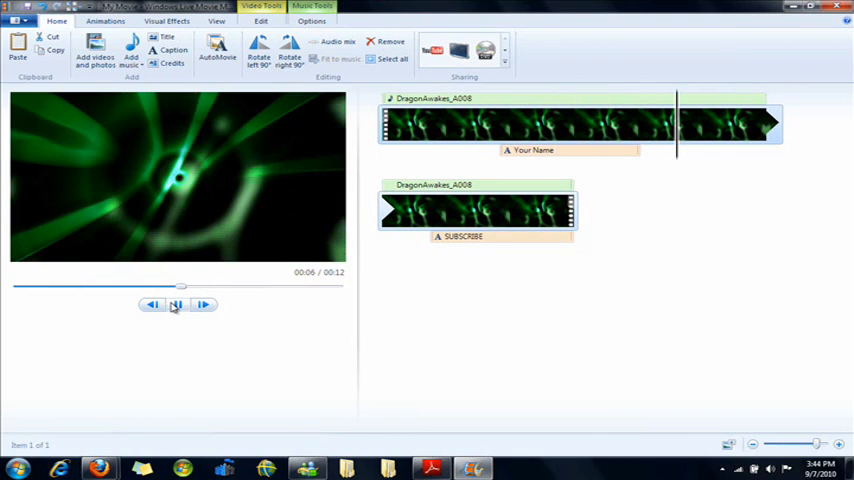
{"action": "left_click", "coordinate": [176, 305]}
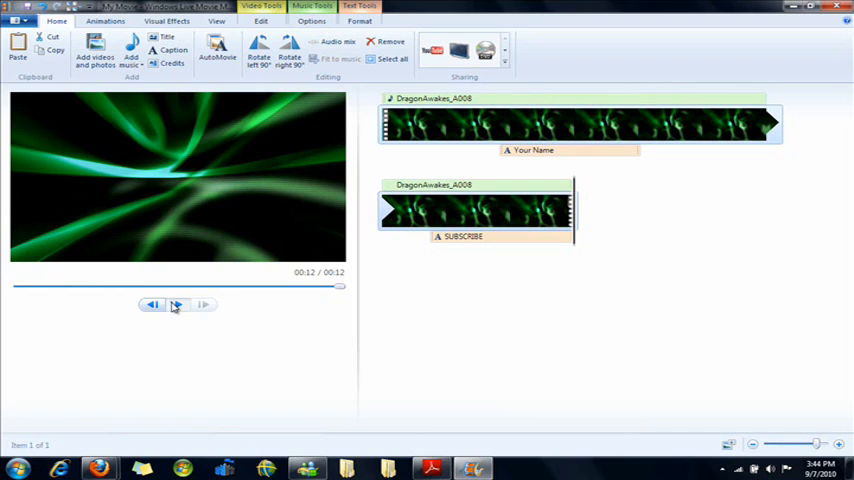
{"action": "left_click", "coordinate": [152, 304]}
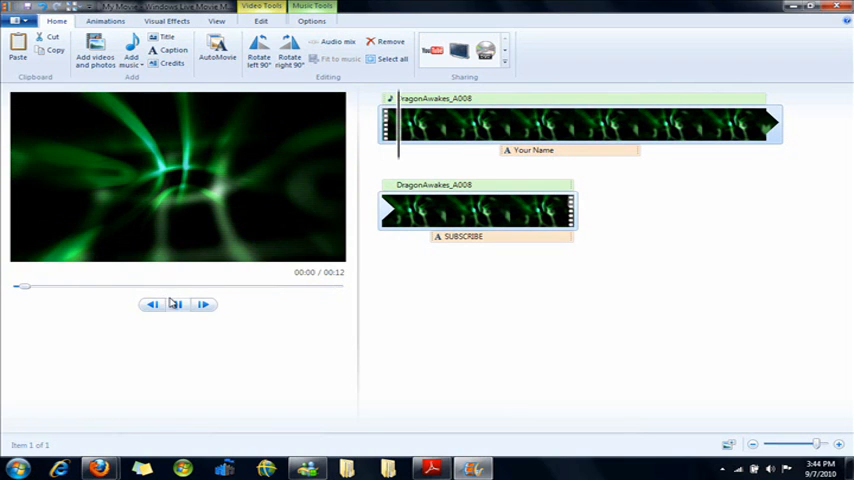
{"action": "left_click", "coordinate": [177, 304]}
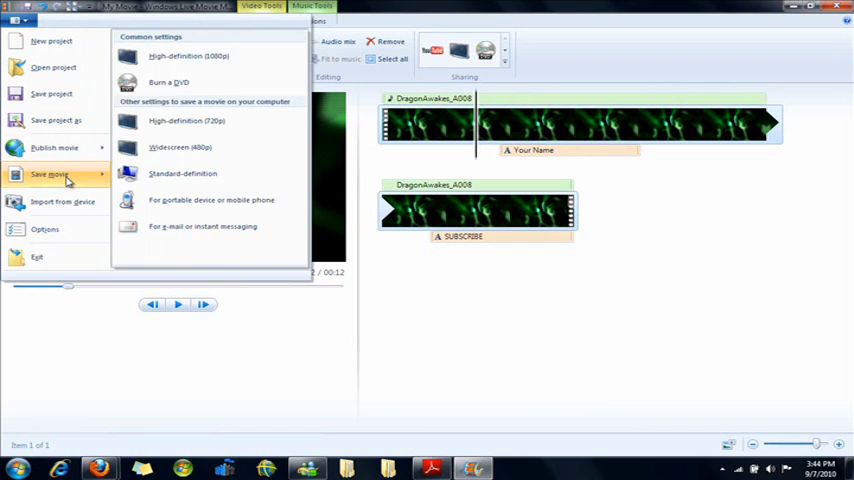
{"action": "mouse_move", "coordinate": [190, 55]}
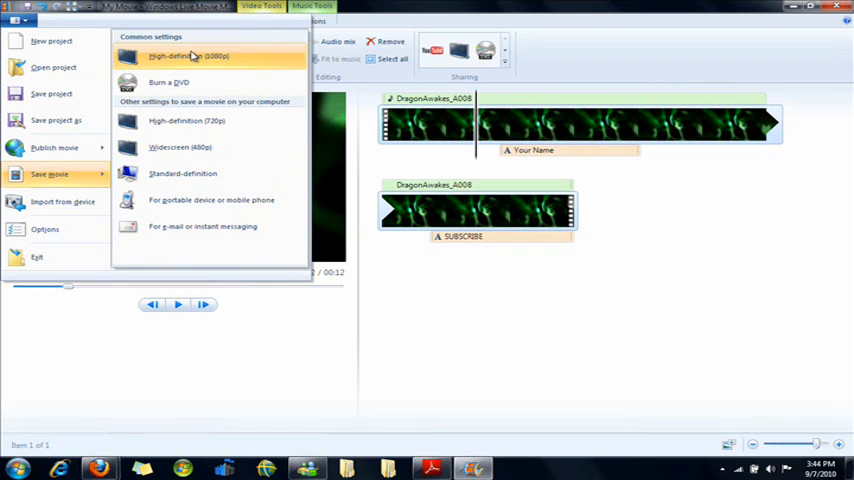
{"action": "mouse_move", "coordinate": [189, 55]}
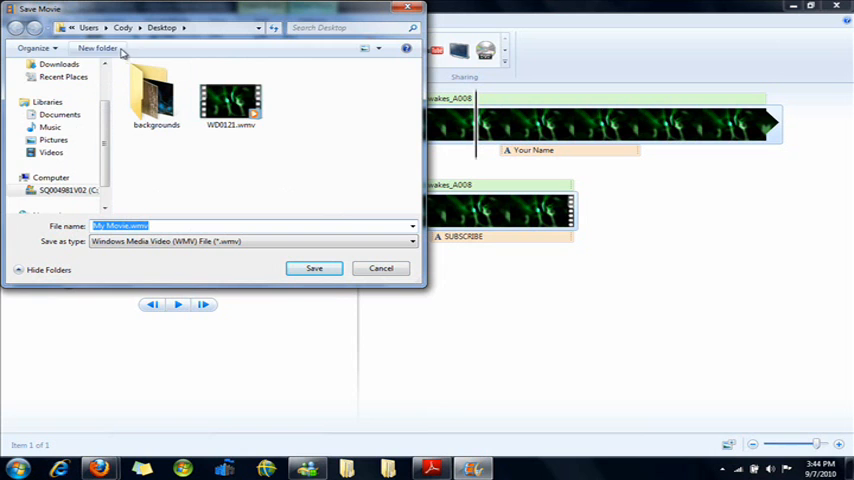
{"action": "mouse_move", "coordinate": [258, 274]}
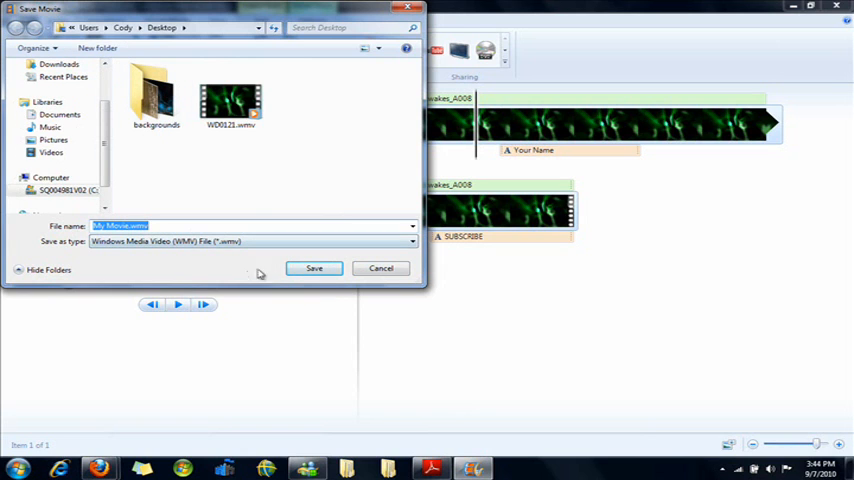
- Save My Movie.wmv to the Desktop as a 1080p high-definition movie
{"action": "left_click", "coordinate": [314, 268]}
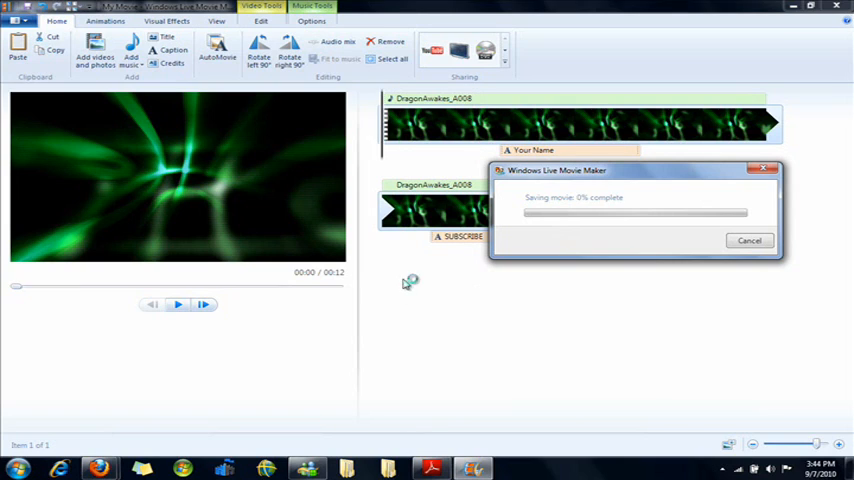
{"action": "mouse_move", "coordinate": [440, 274]}
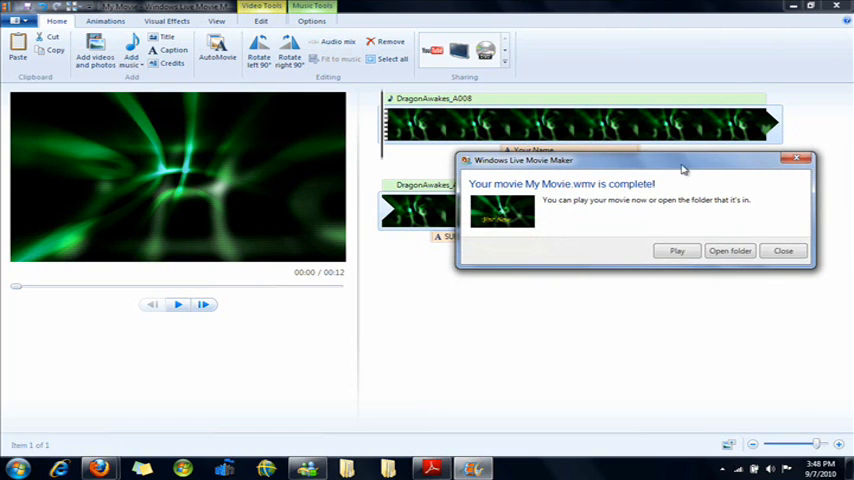
{"action": "mouse_move", "coordinate": [638, 186]}
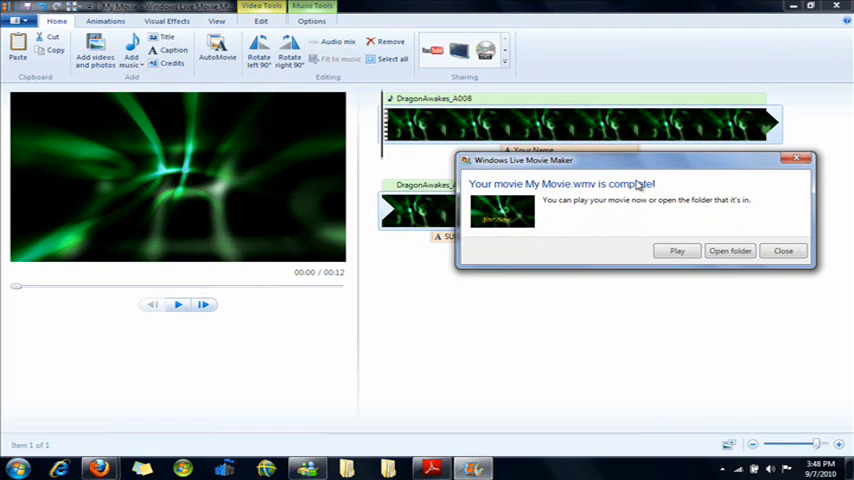
- Close the completion notice once My Movie.wmv finishes saving
{"action": "left_click", "coordinate": [783, 250]}
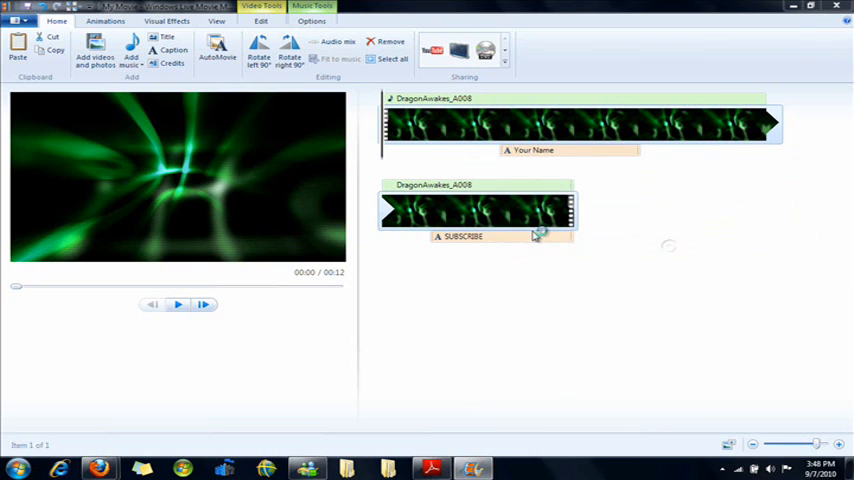